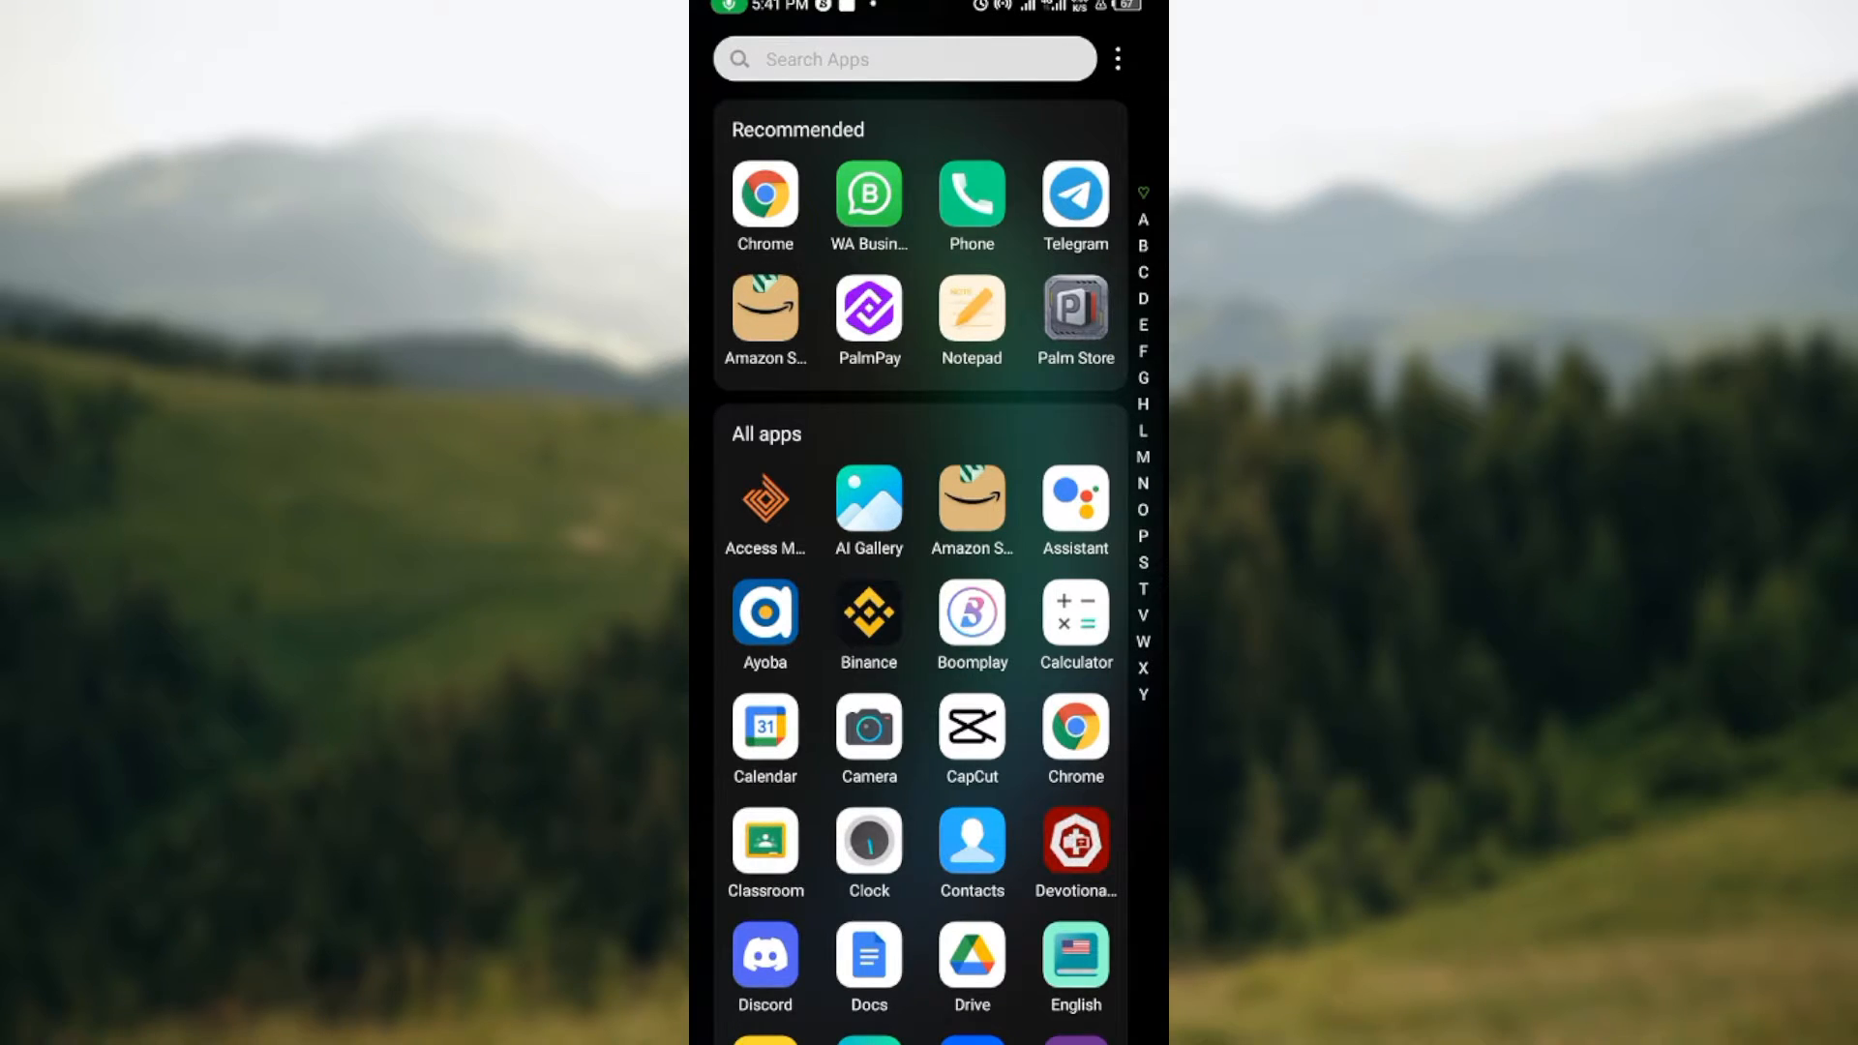
- Launch Google Classroom from the Android app drawer
{"action": "left_click", "coordinate": [765, 842]}
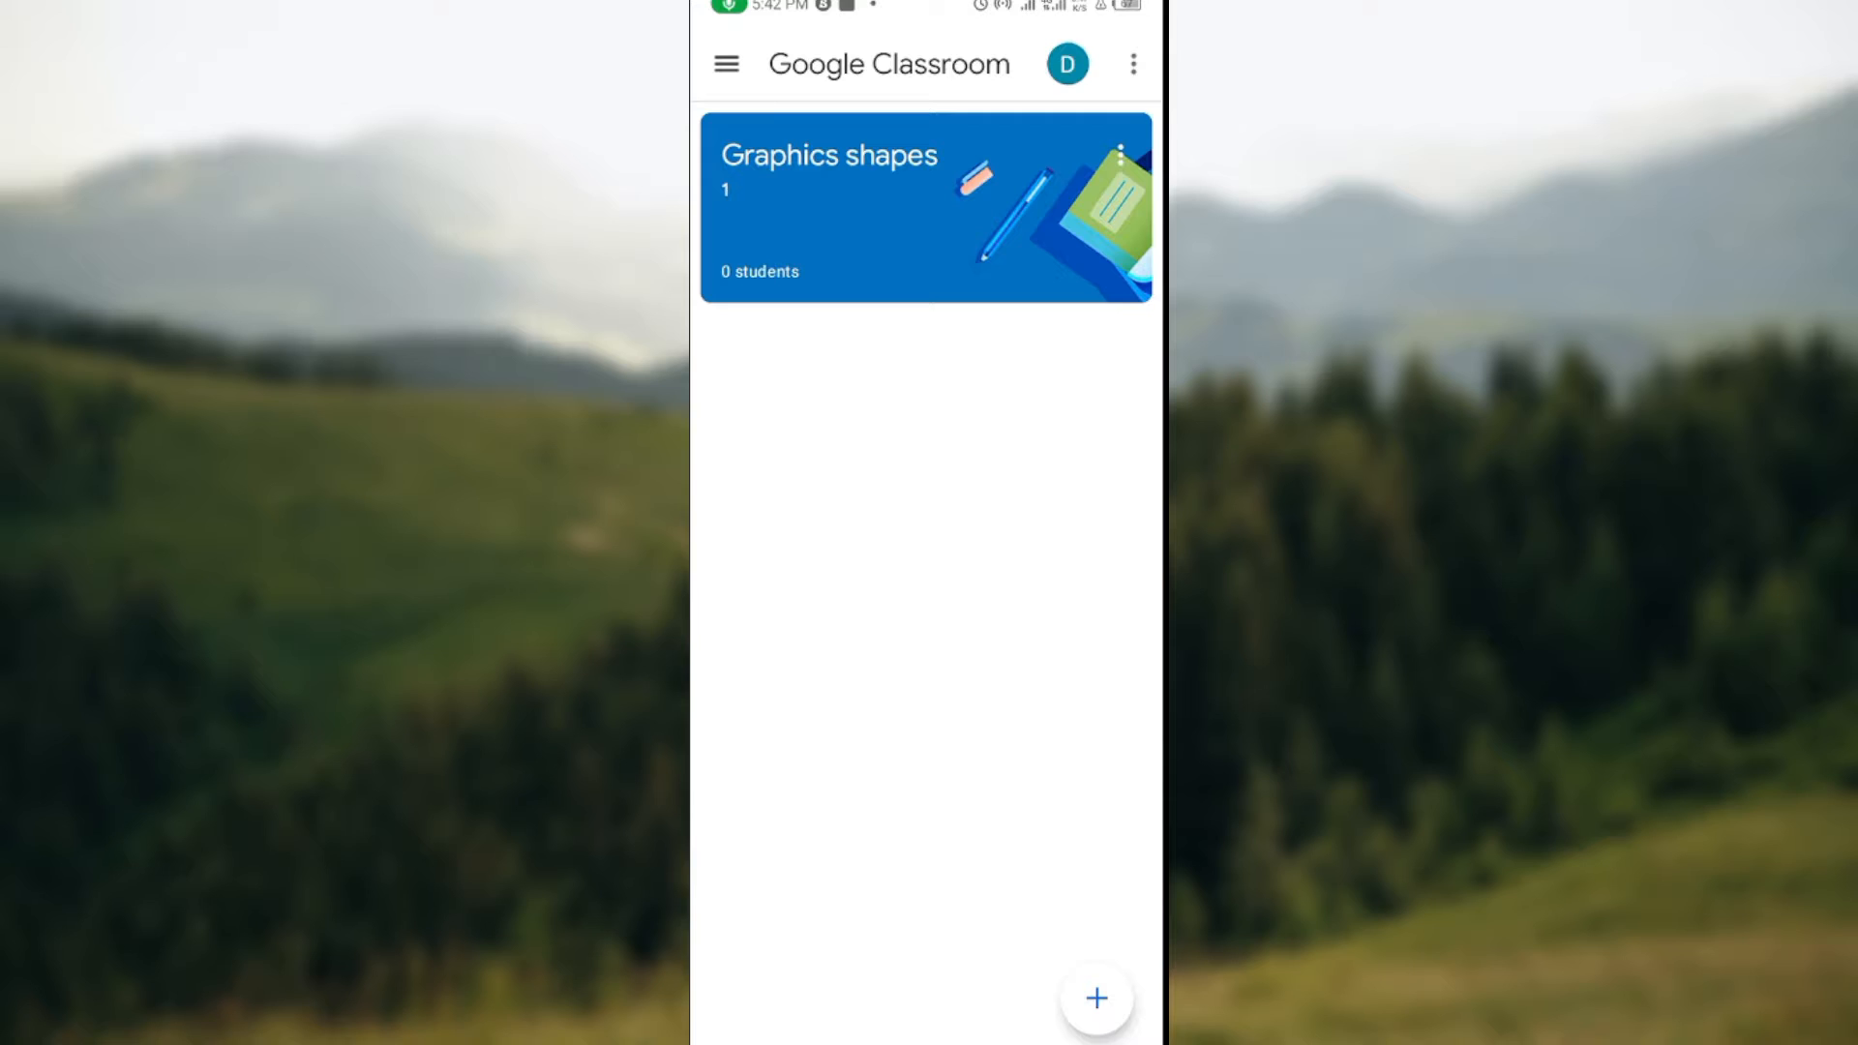
- Enter the Graphics shapes class from the class list to view its stream
{"action": "left_click", "coordinate": [1096, 998]}
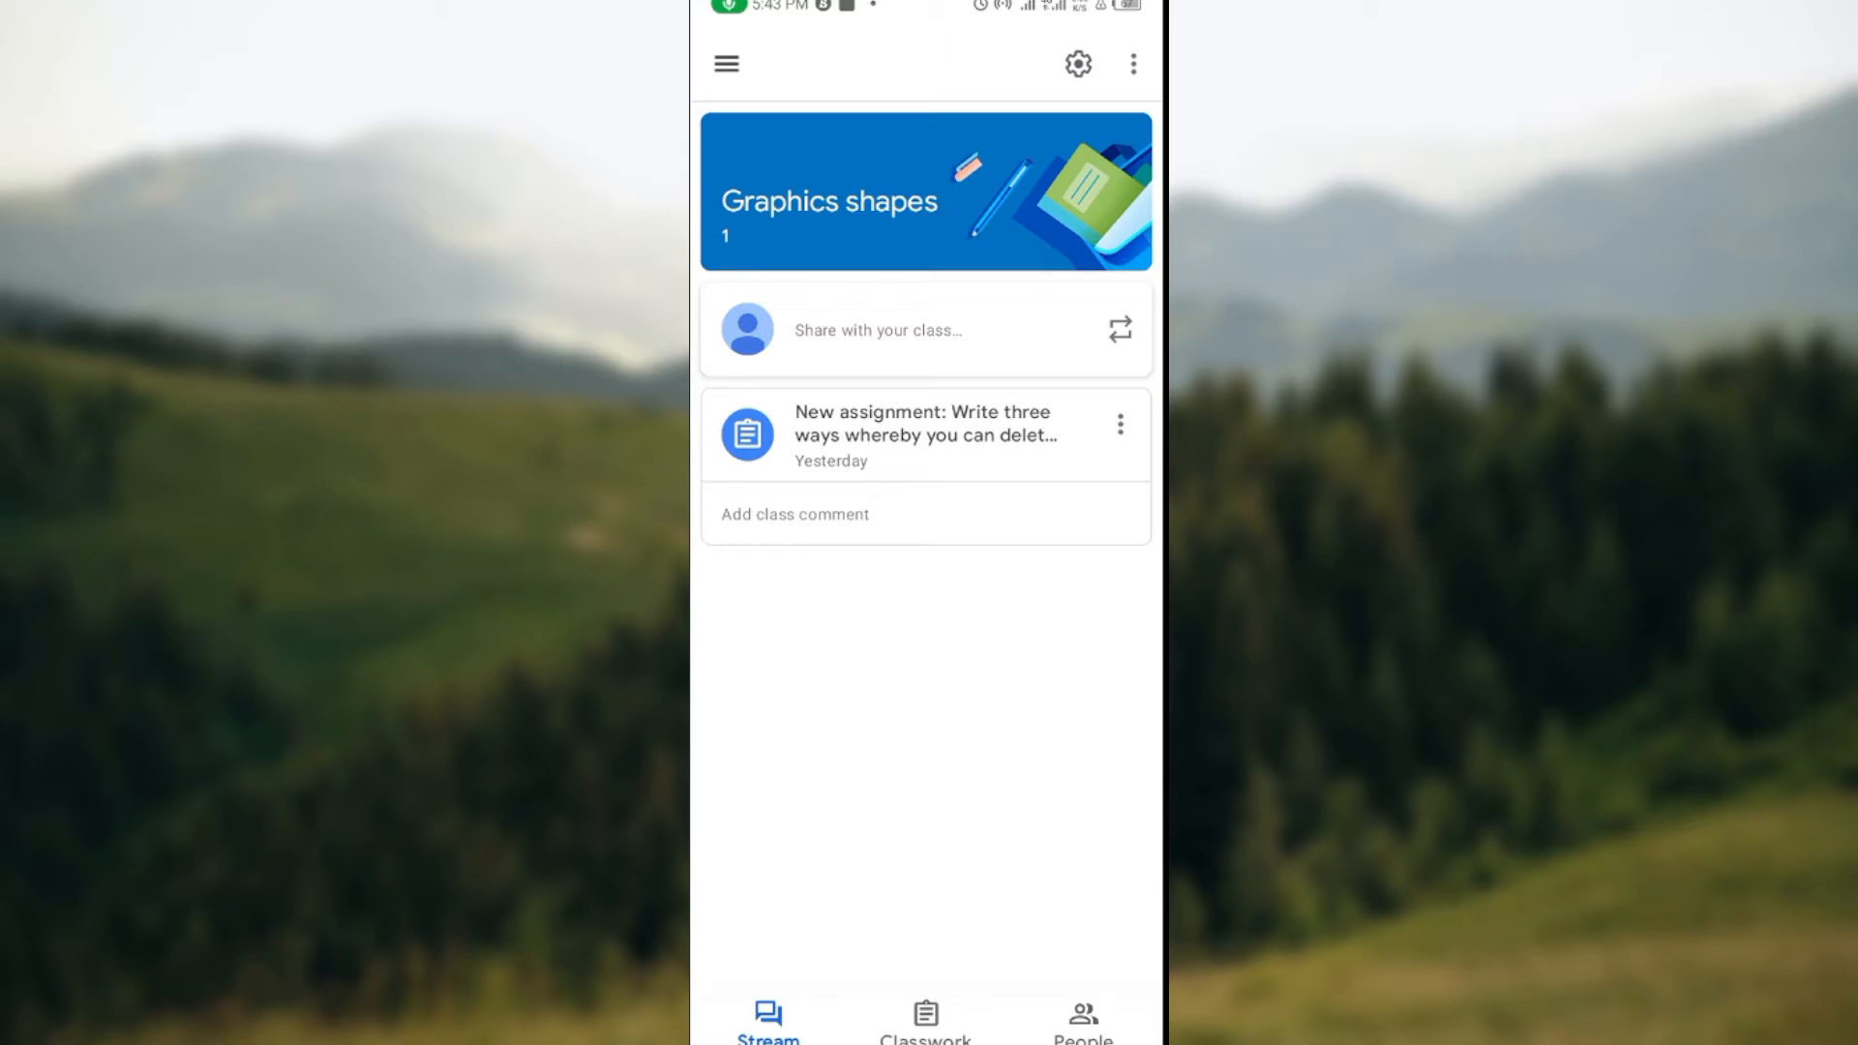
- Show the Graphics shapes class settings with title, section 1, room 1, subject Design and code usbfjd4
{"action": "left_click", "coordinate": [1132, 62]}
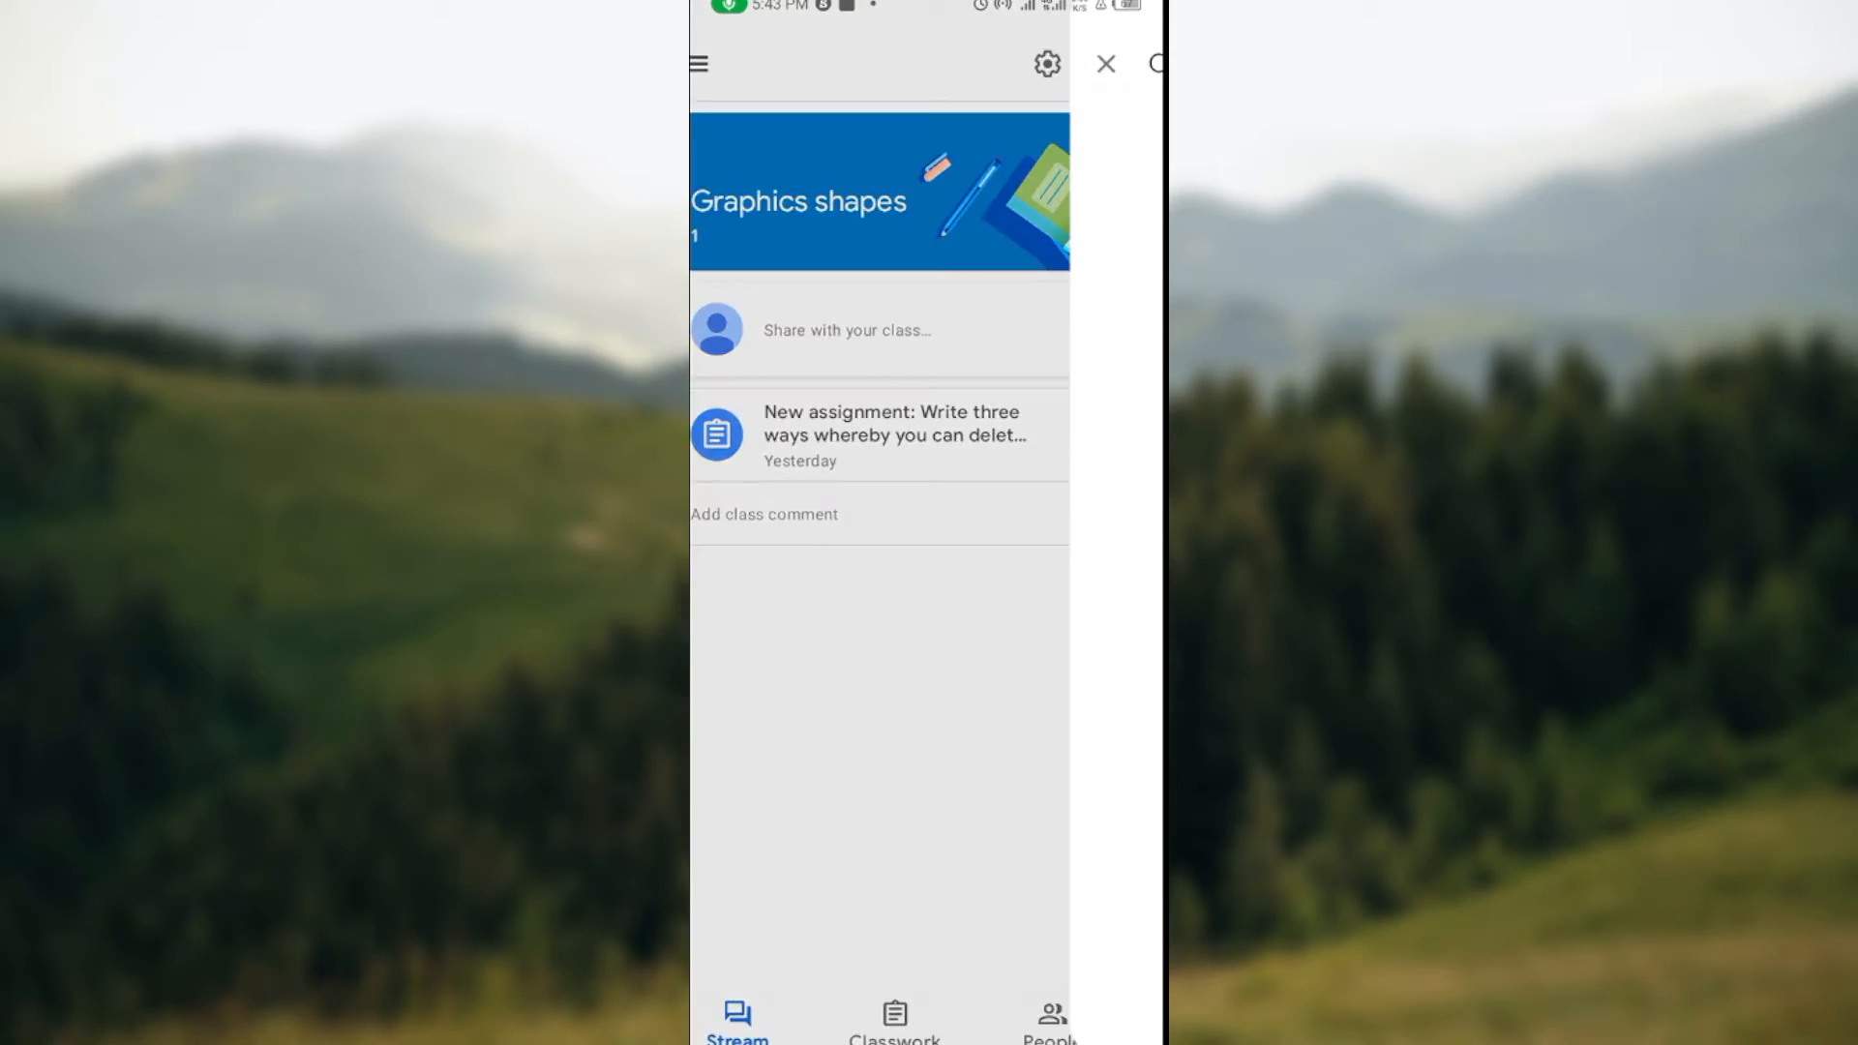
{"action": "left_click", "coordinate": [1047, 64]}
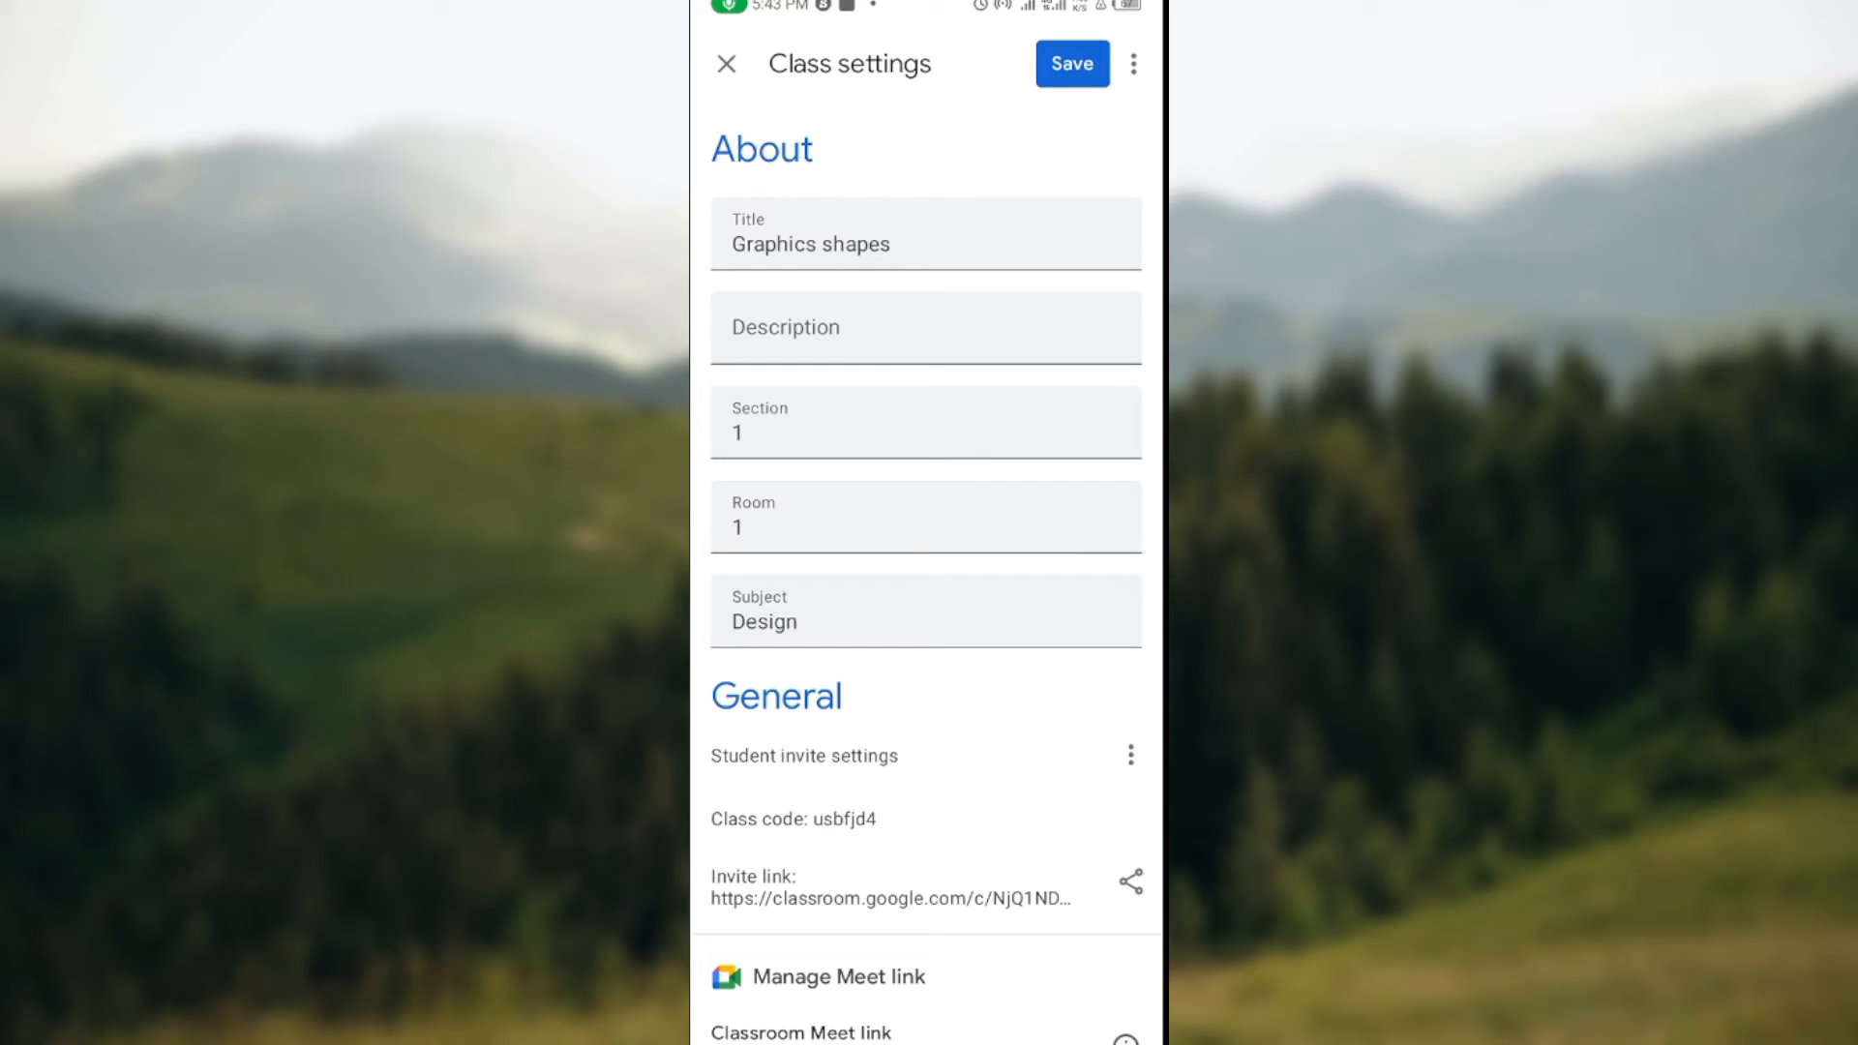
{"action": "scroll", "scroll_direction": "down", "scroll_amount": 3}
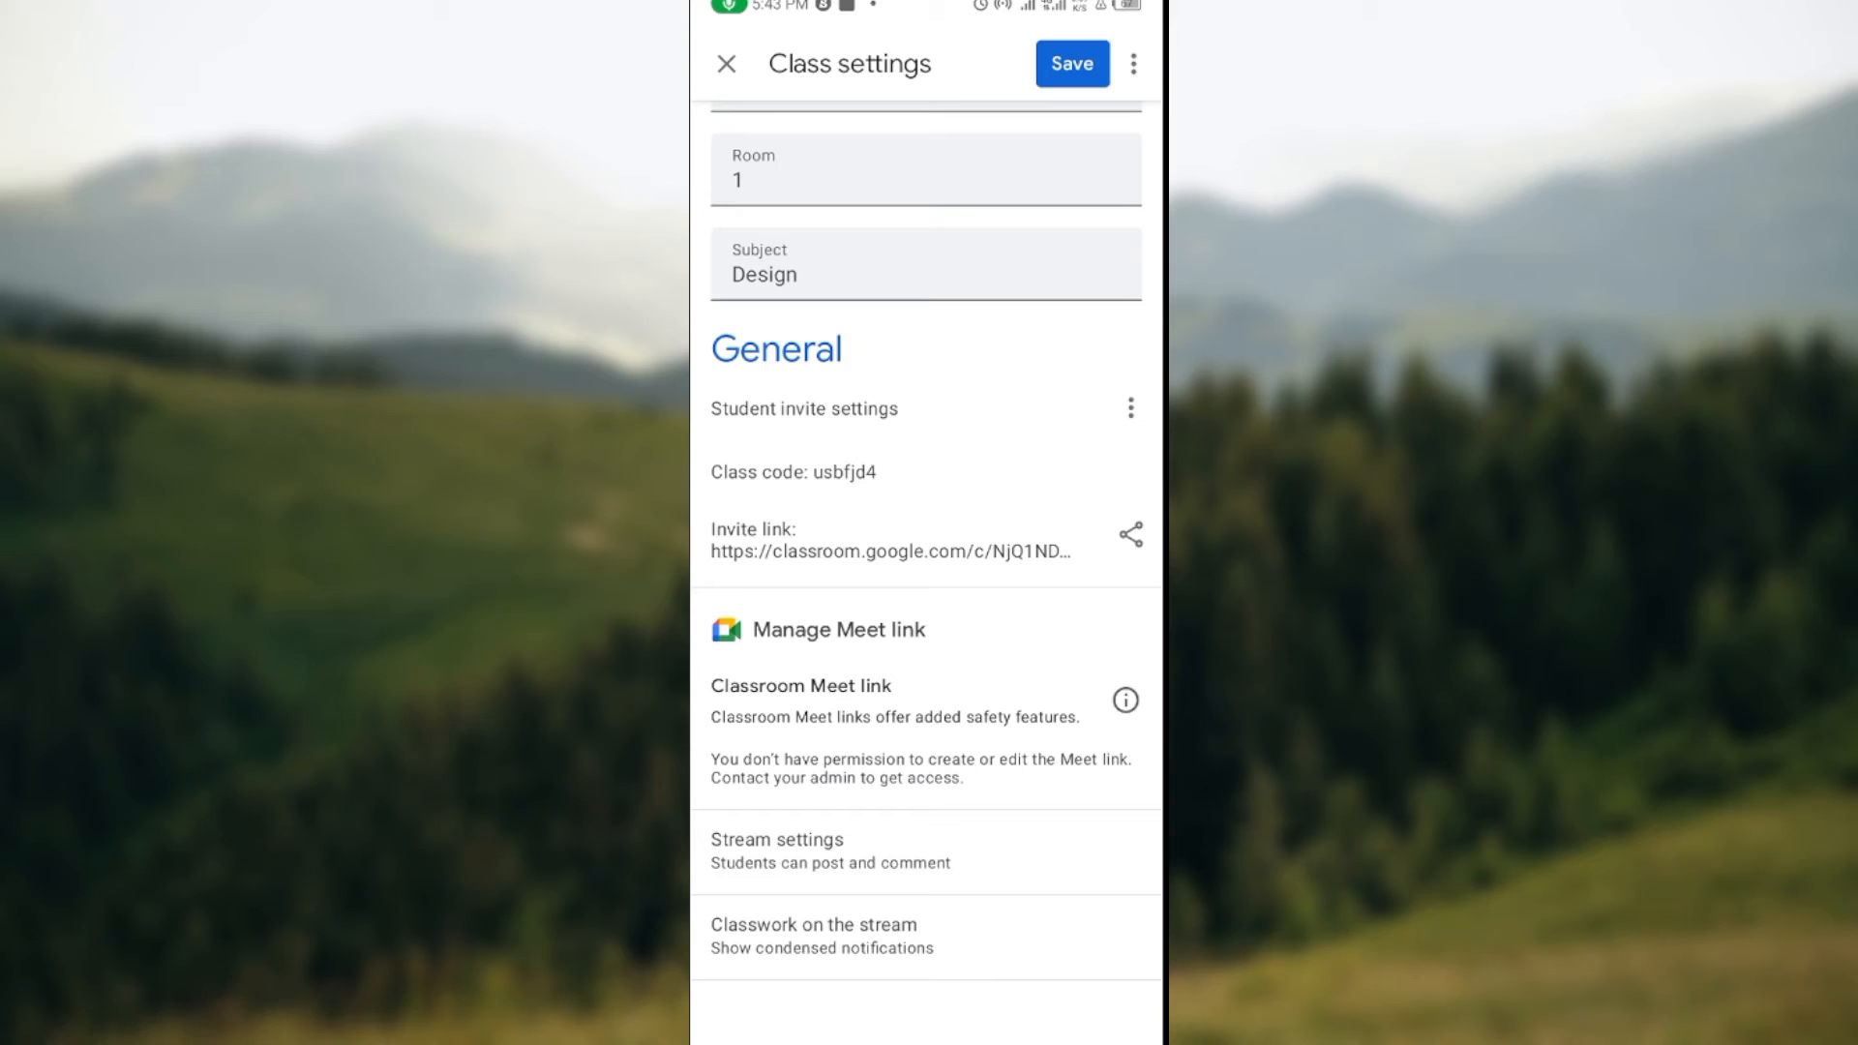
{"action": "left_click", "coordinate": [794, 472]}
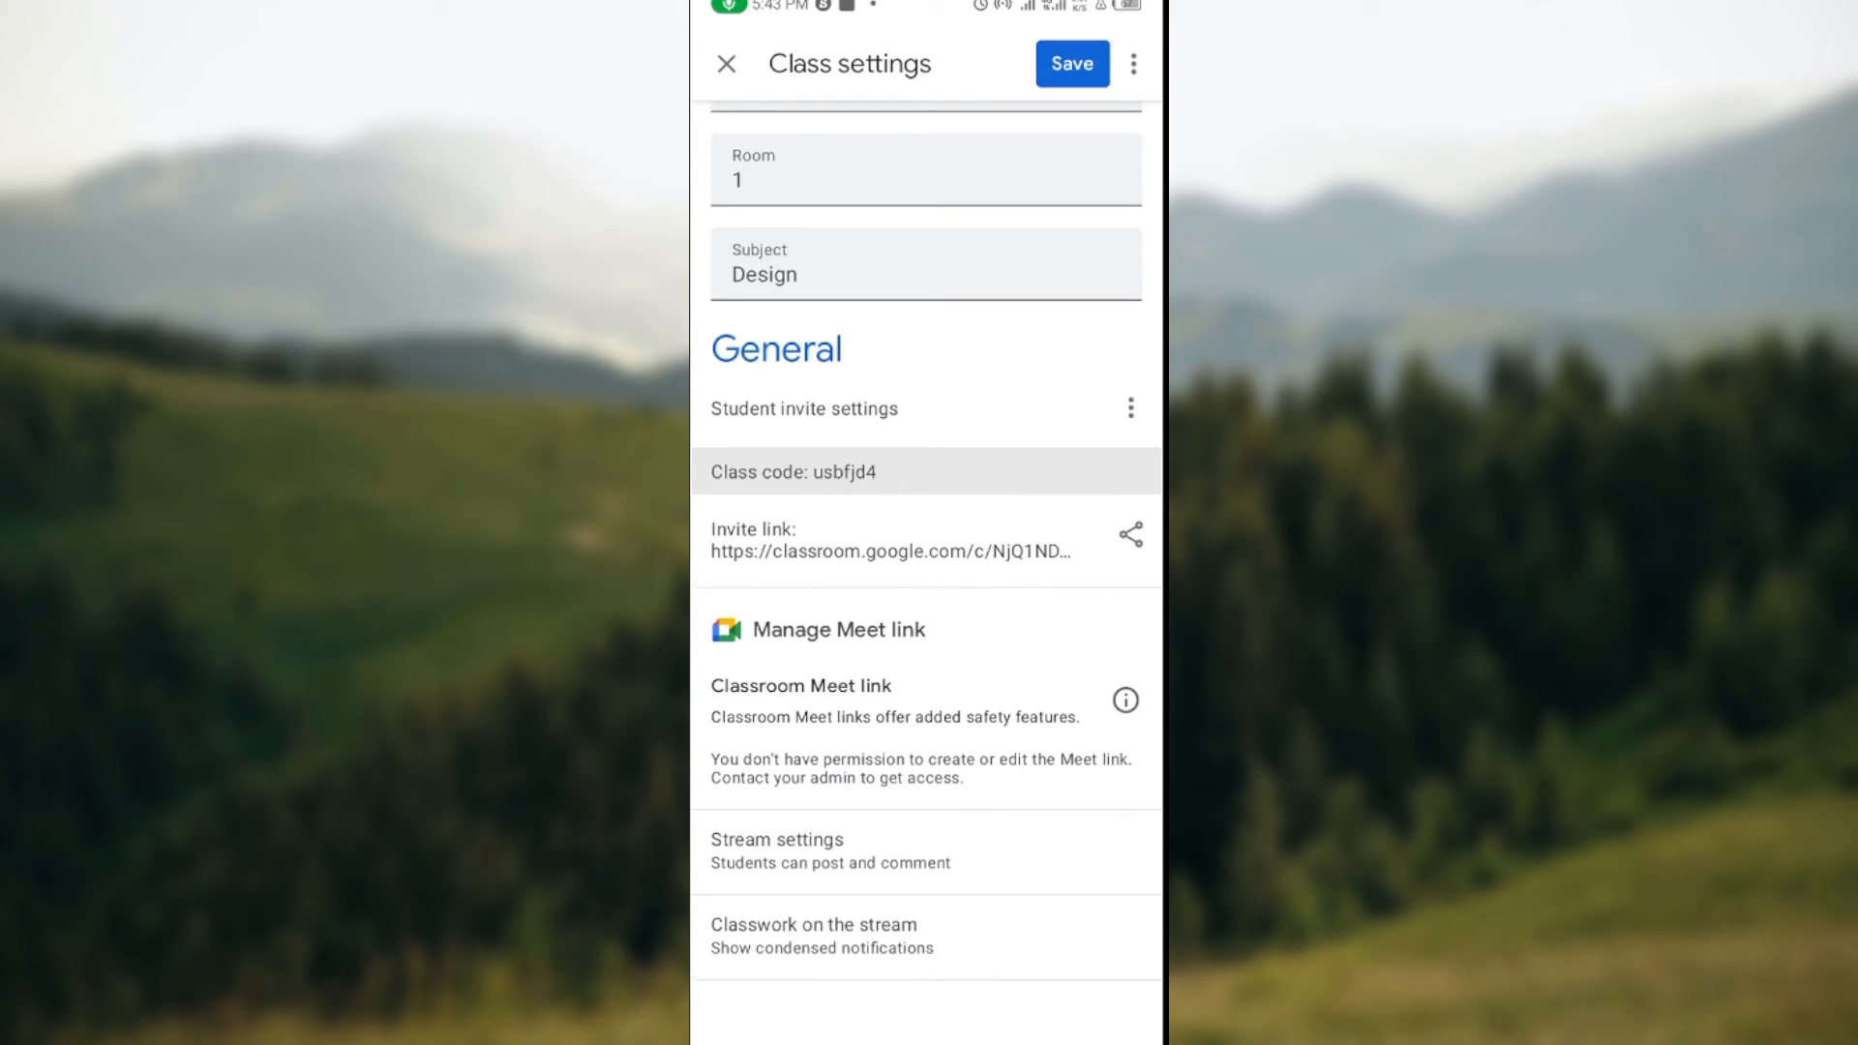
{"action": "scroll", "scroll_direction": "up", "scroll_amount": 3}
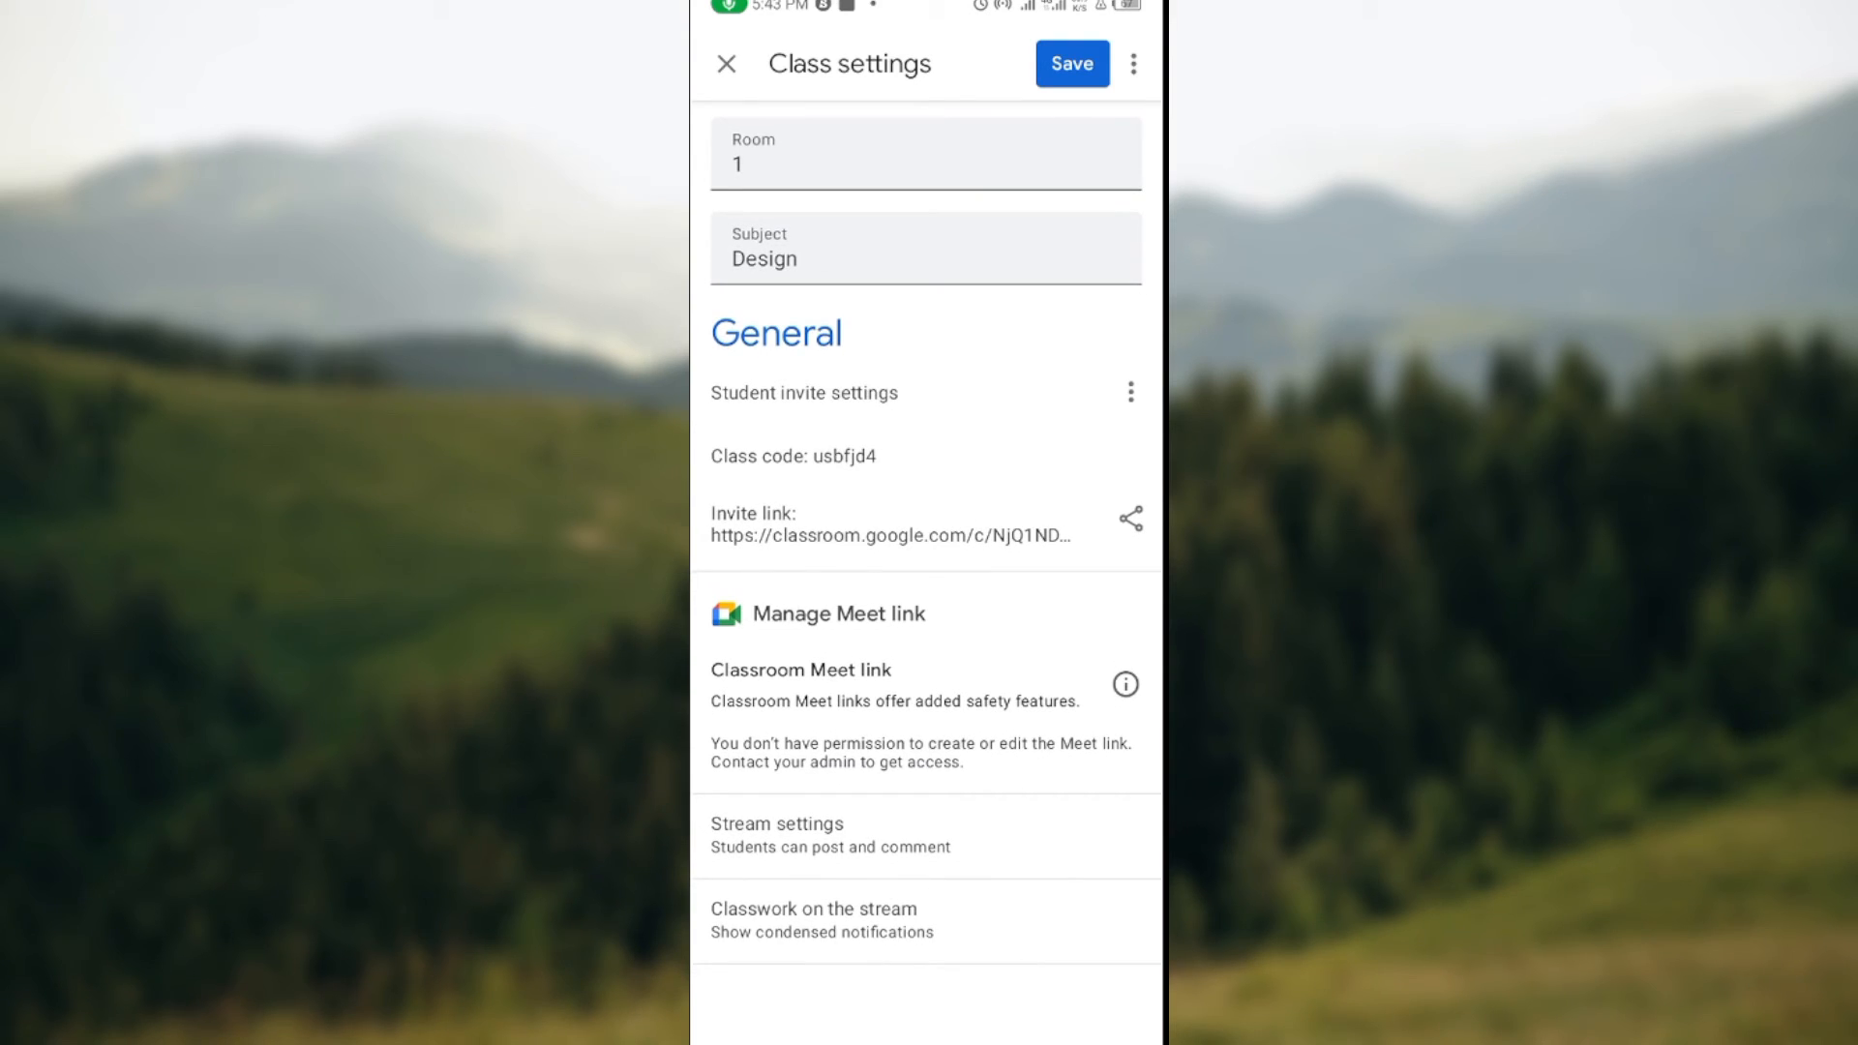